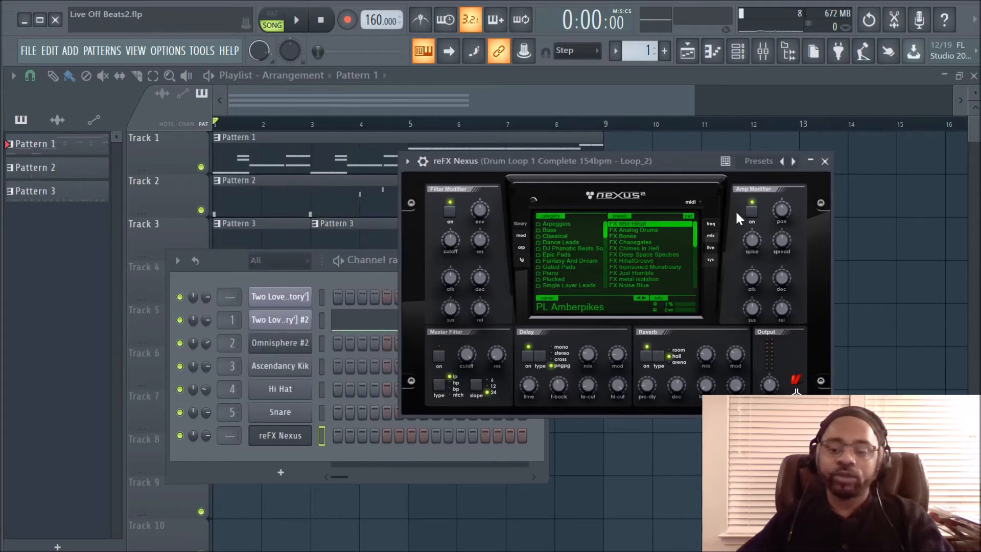
mouse_move(738, 288)
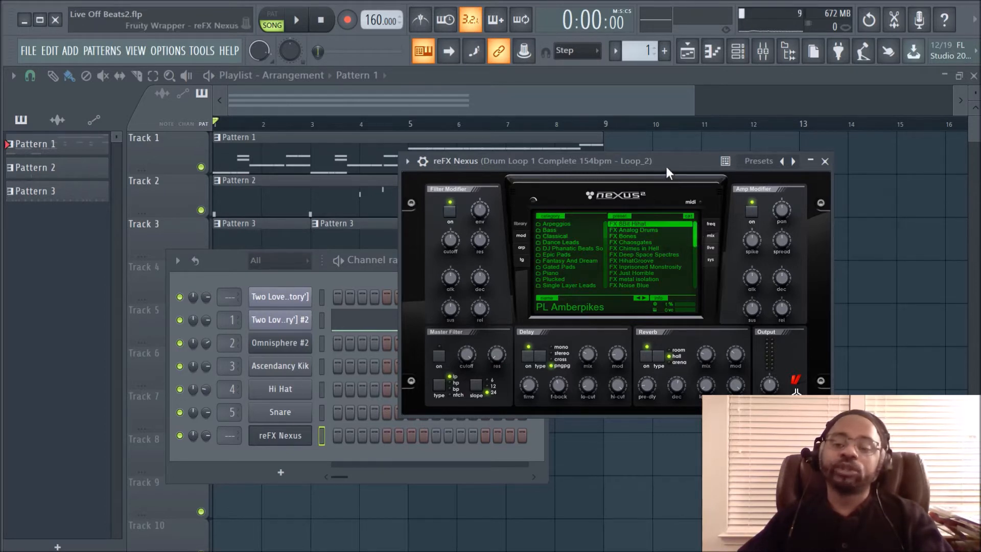
mouse_move(664, 185)
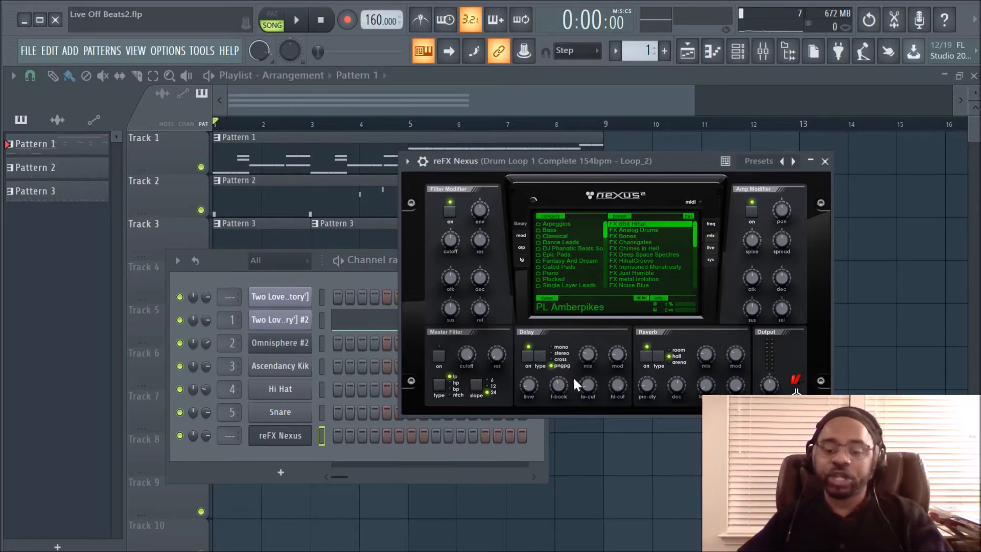
mouse_move(770, 277)
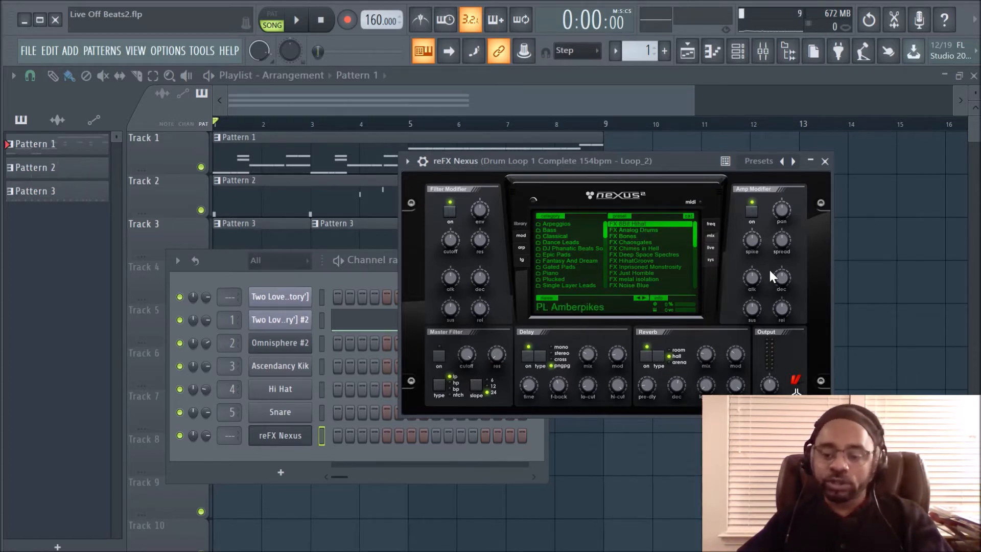
mouse_move(453, 369)
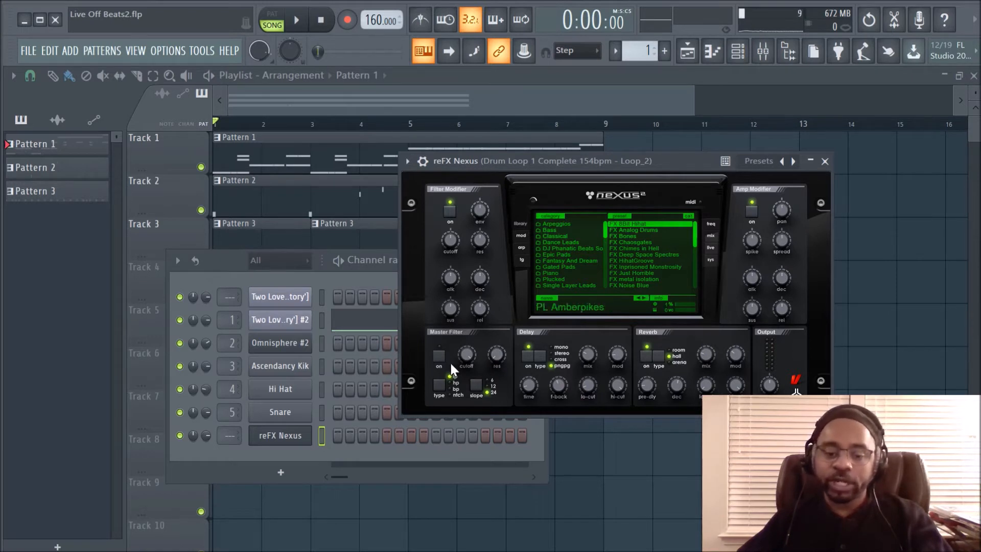
mouse_move(536, 266)
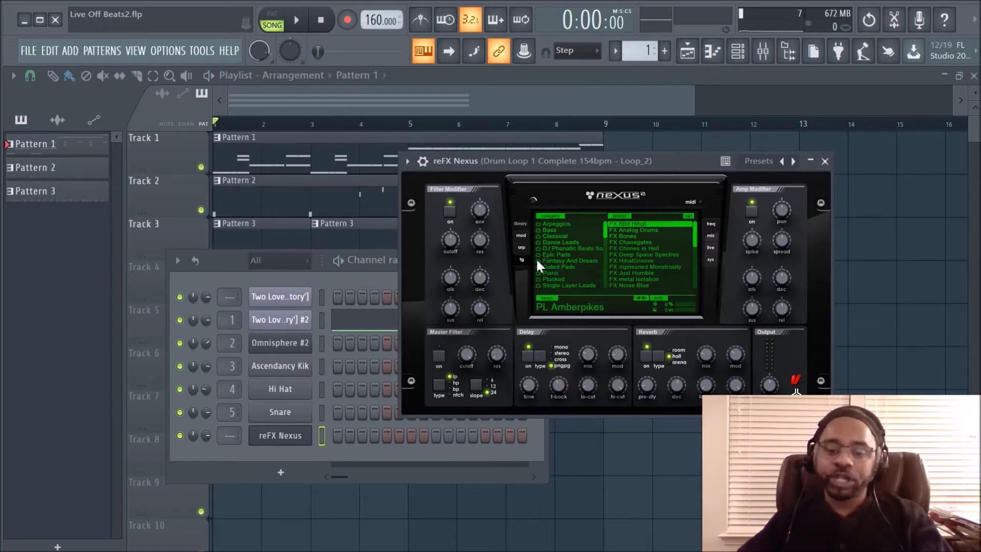
mouse_move(581, 304)
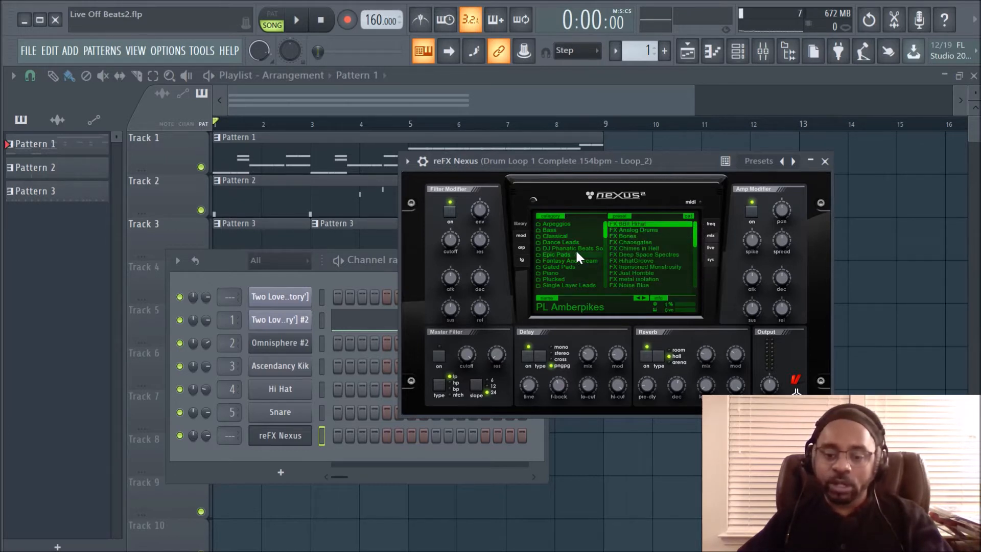
- Load the PN Ballad Grand Piano preset from the Piano category and audition it
click(550, 273)
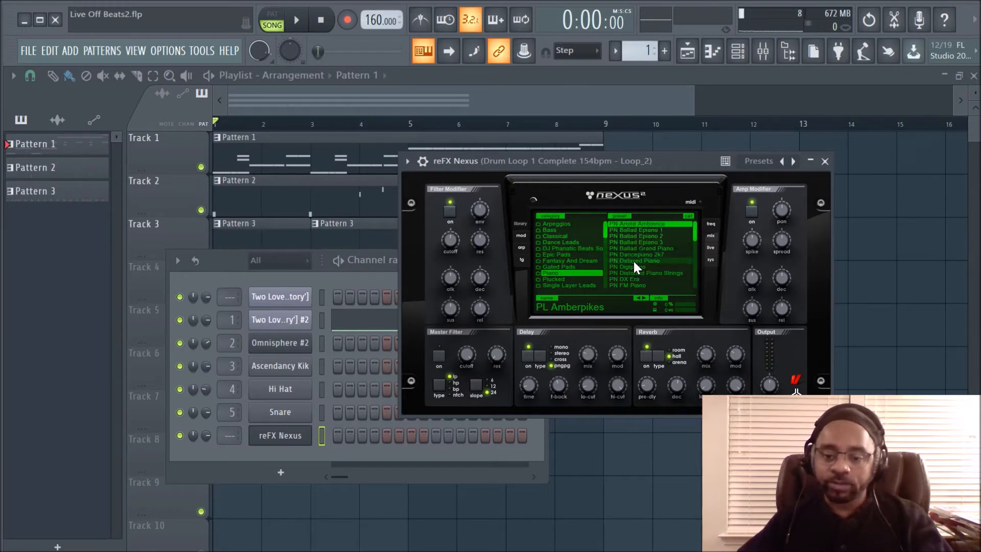
click(642, 249)
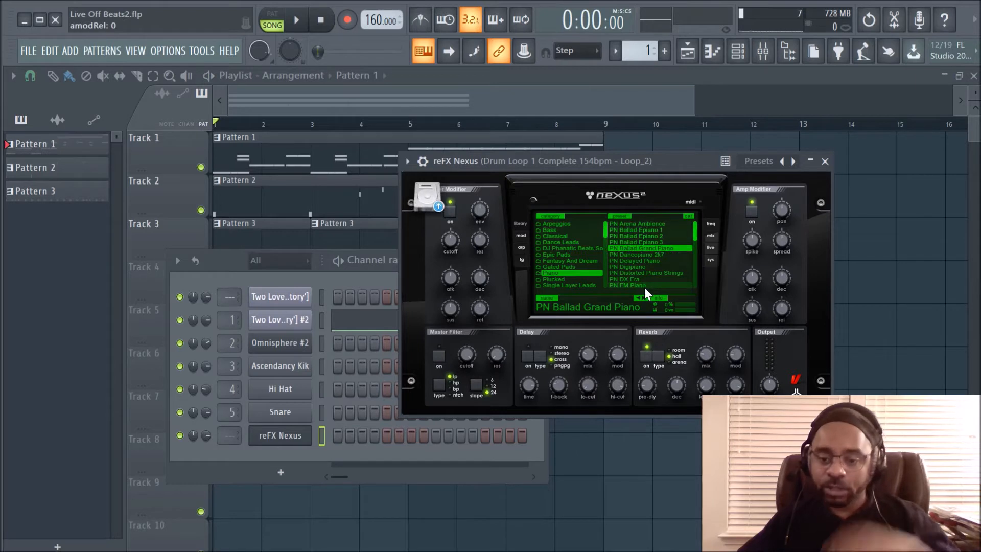
click(648, 285)
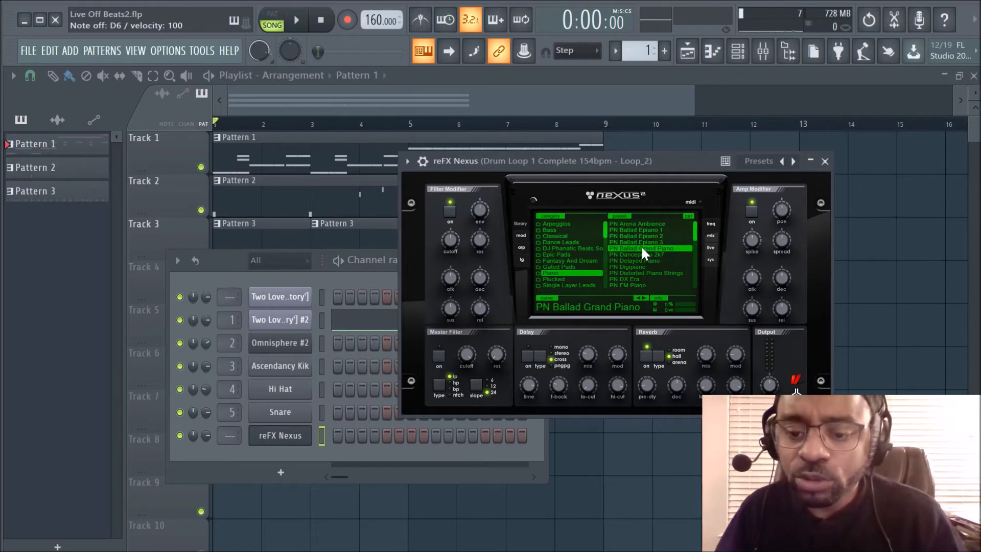
mouse_move(716, 259)
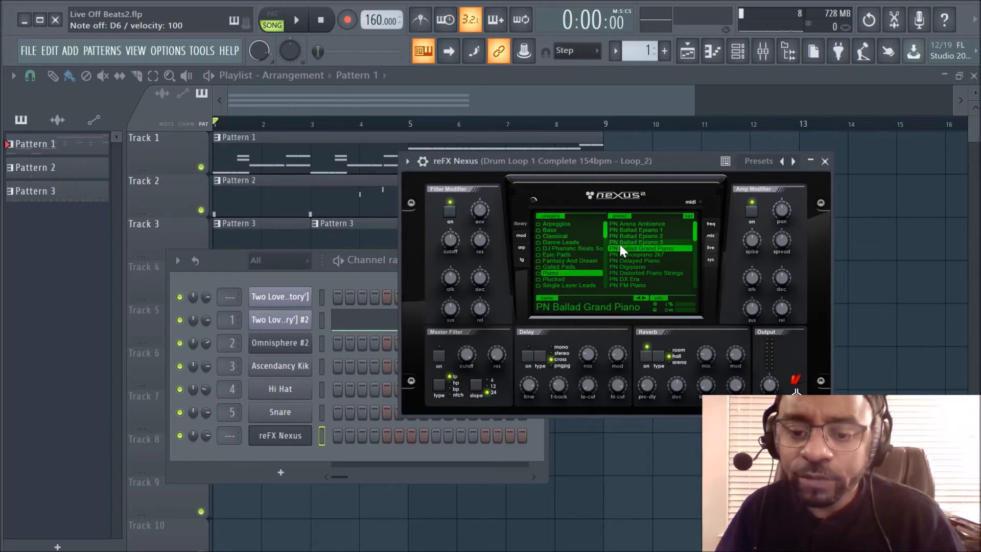
mouse_move(641, 261)
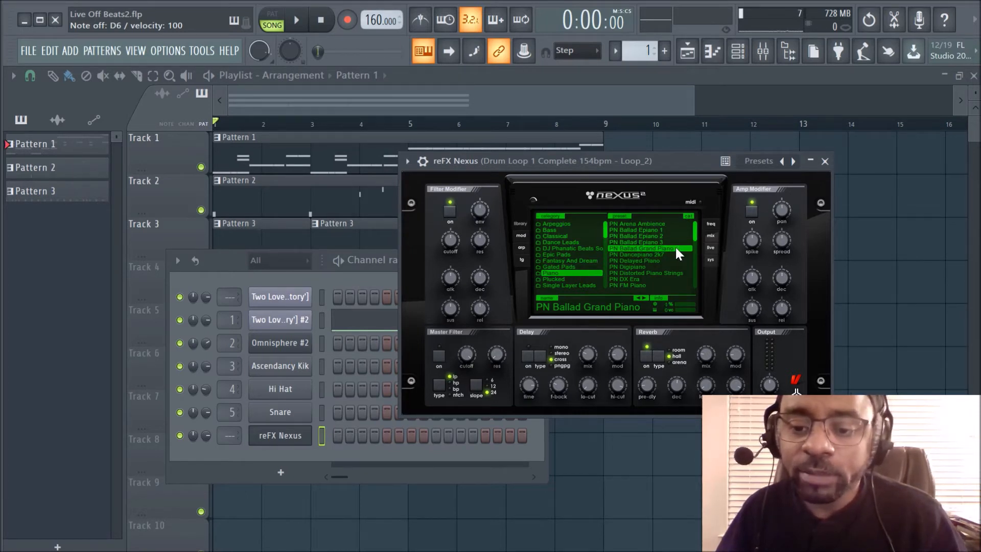
mouse_move(694, 222)
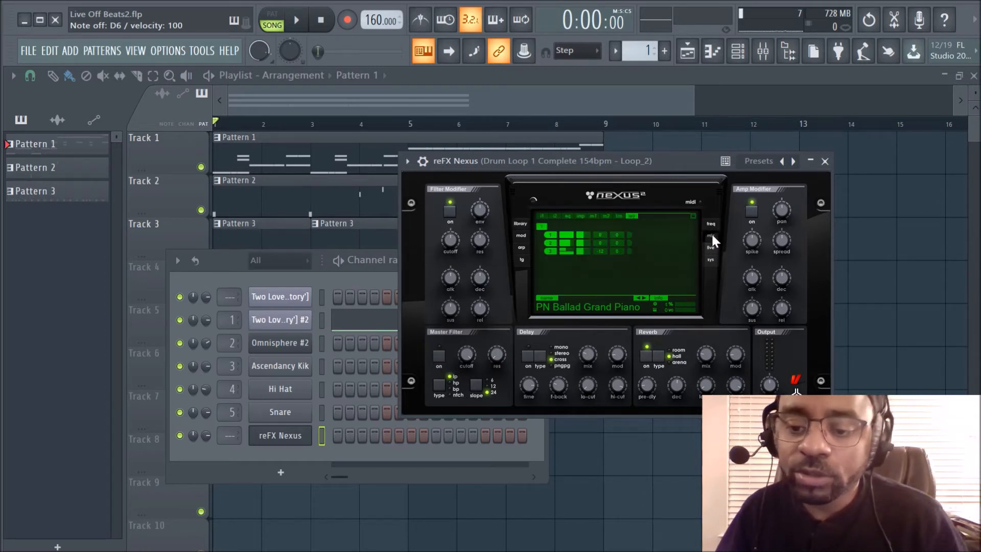
mouse_move(594, 238)
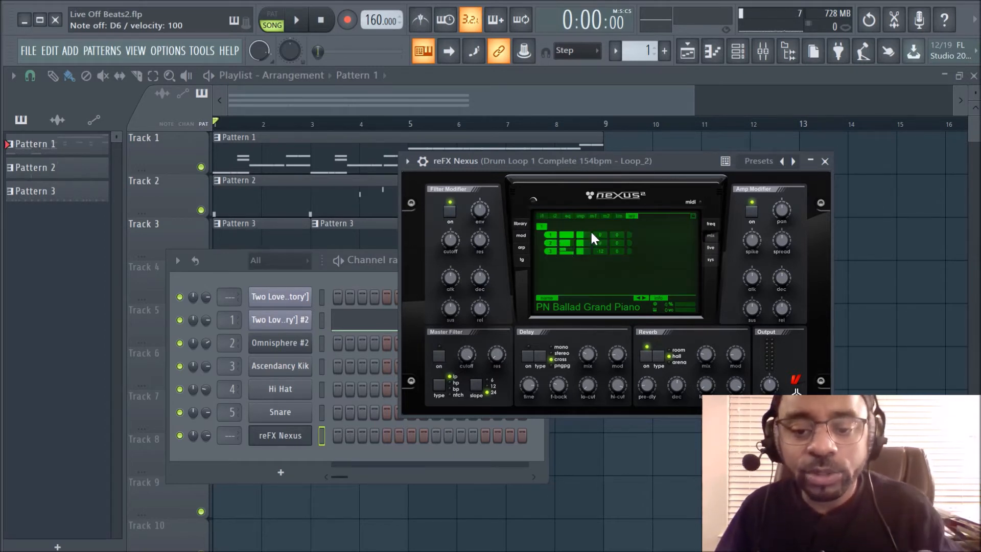
mouse_move(632, 222)
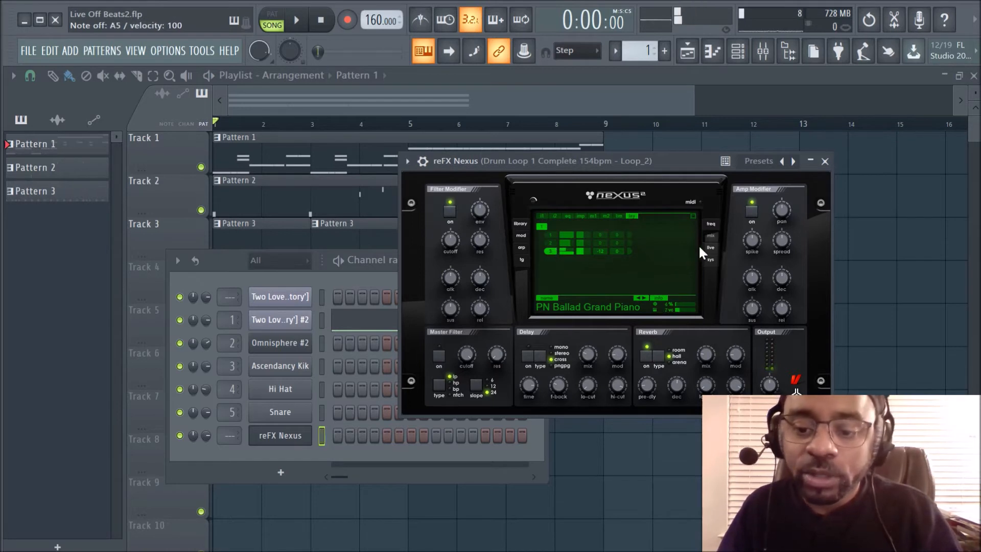
click(613, 250)
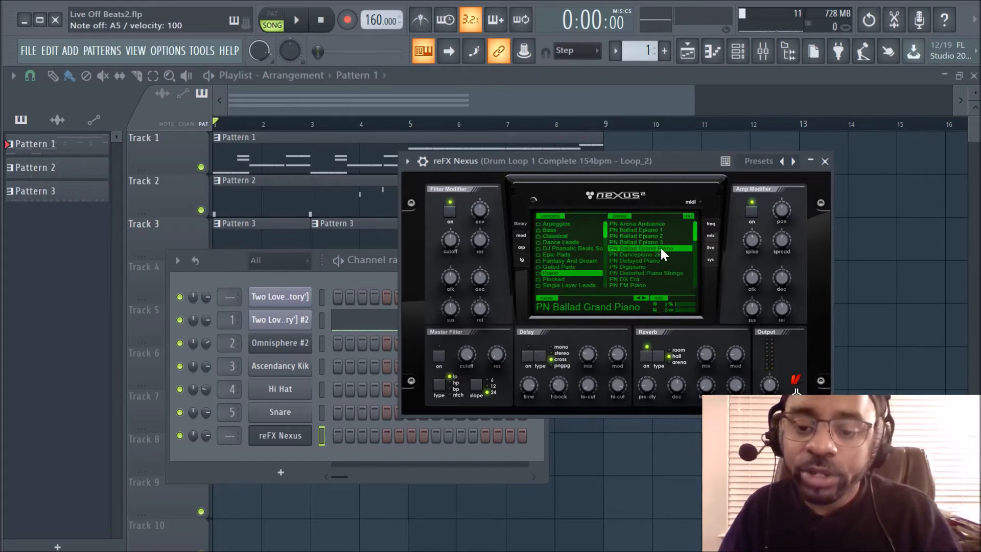
mouse_move(552, 255)
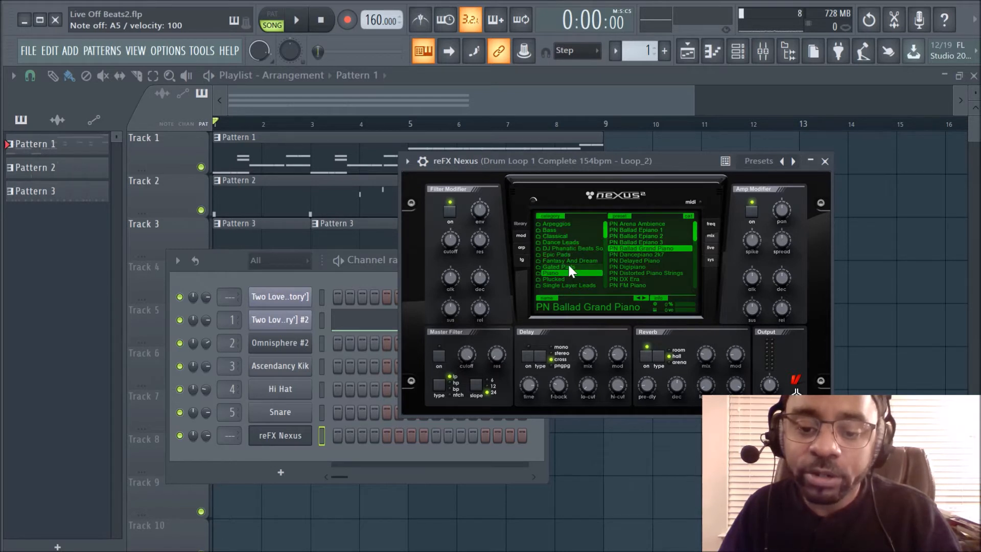
- Create a new user preset folder in the Nexus category list
right_click(553, 270)
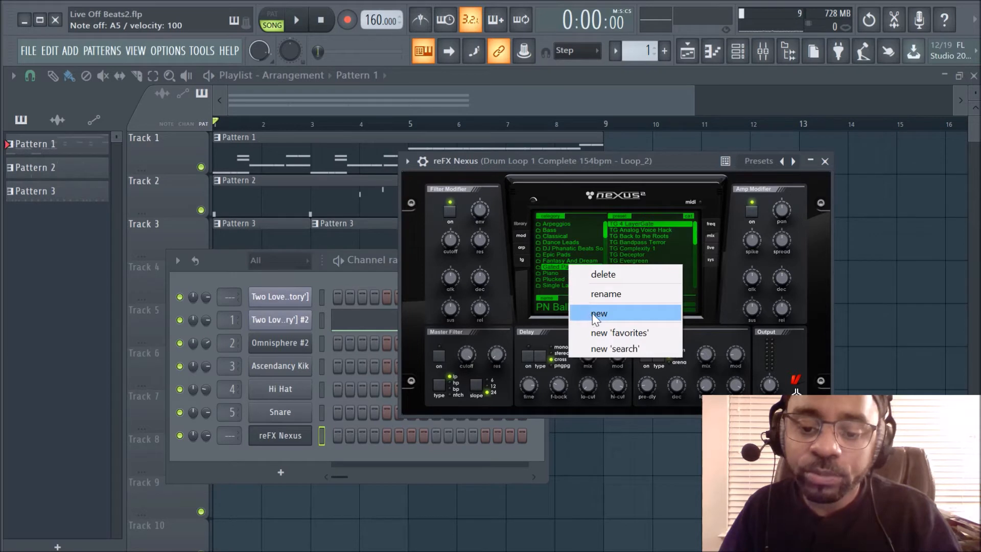
click(599, 314)
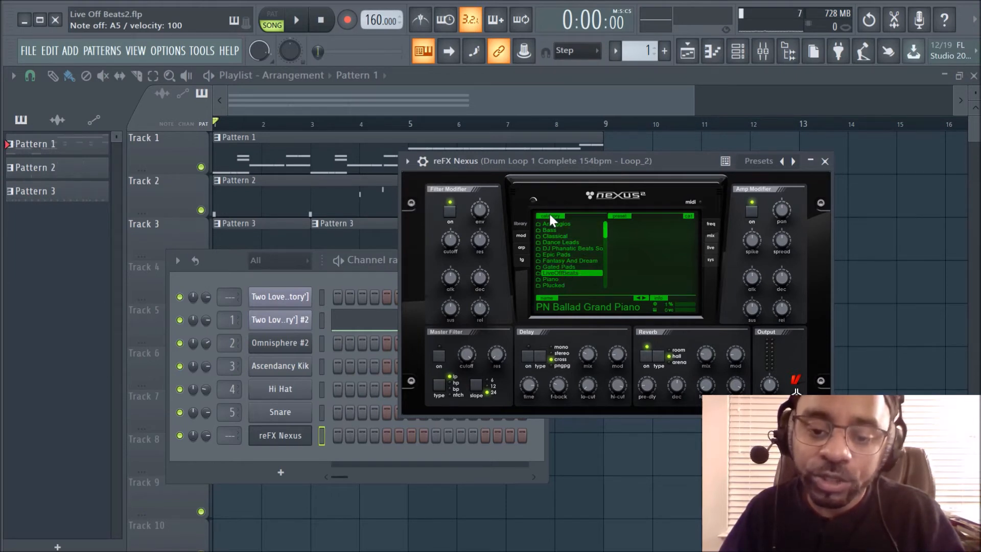
mouse_move(560, 280)
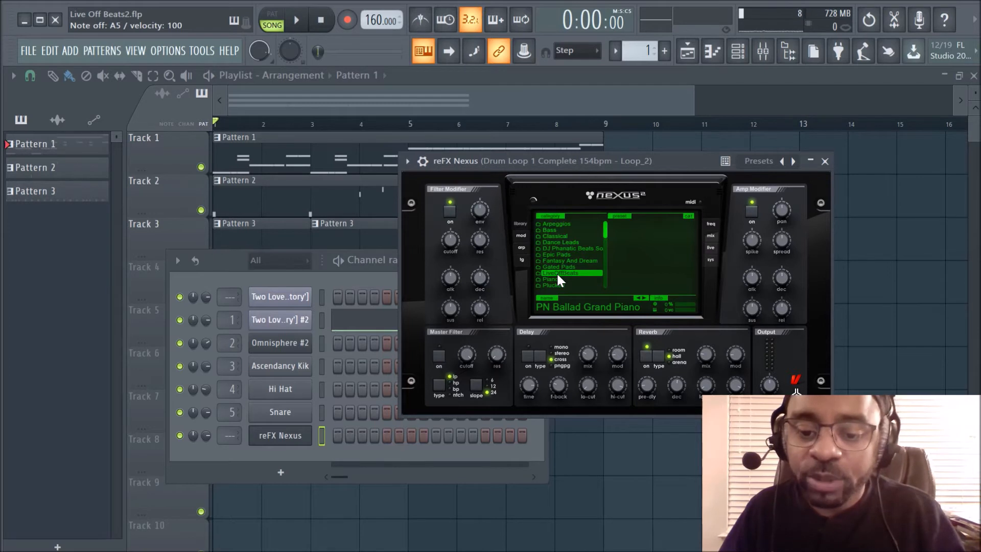
mouse_move(575, 310)
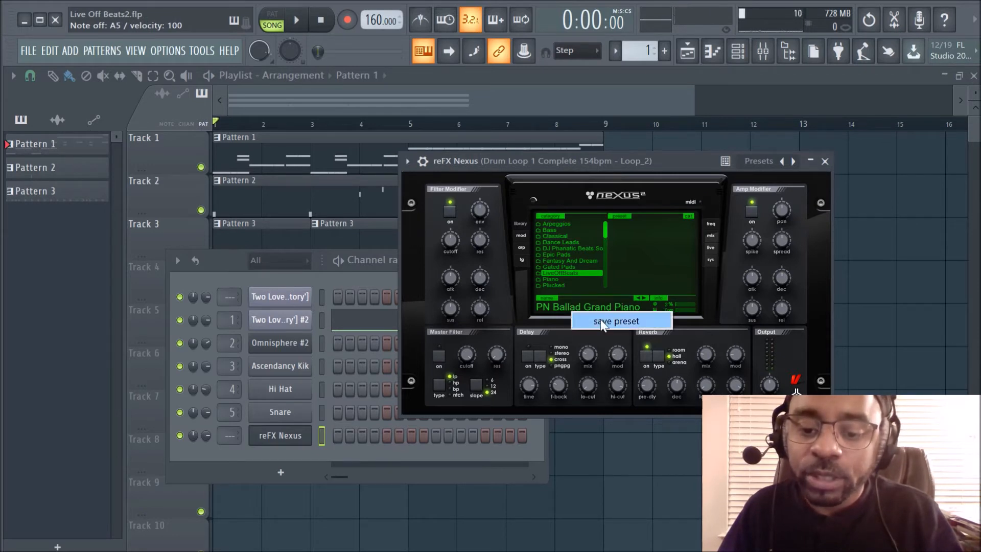
- Save the current piano sound into the new user folder as the Soft Piano preset
click(616, 321)
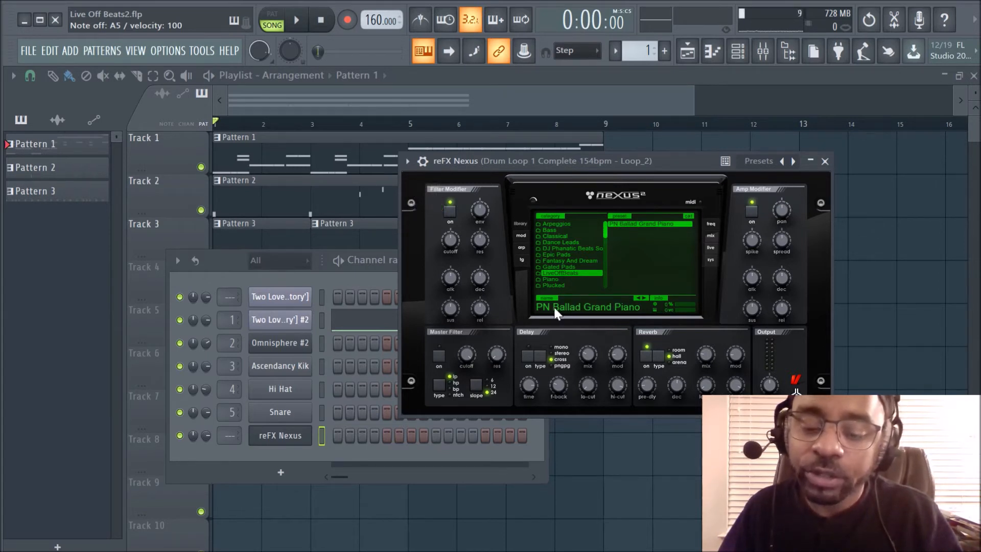
mouse_move(575, 278)
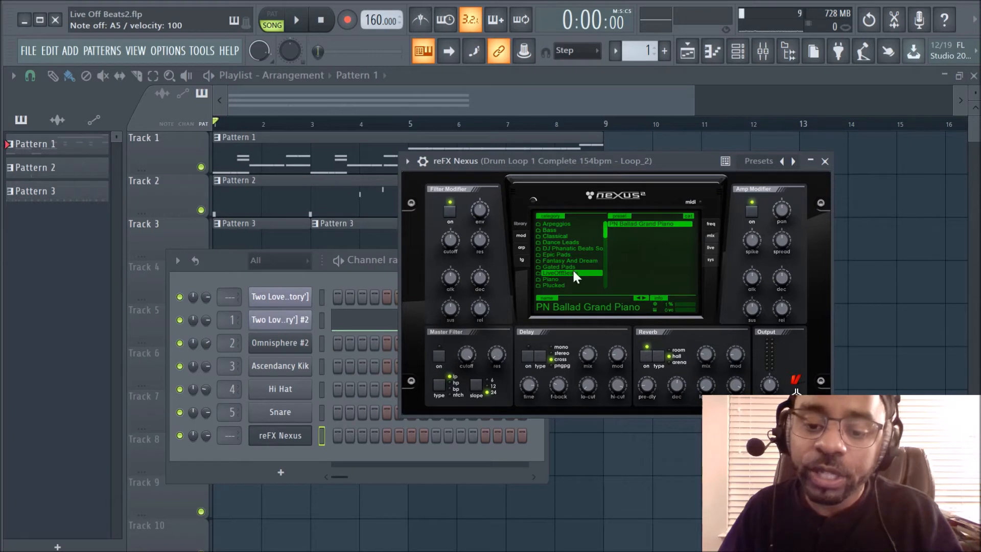
click(569, 260)
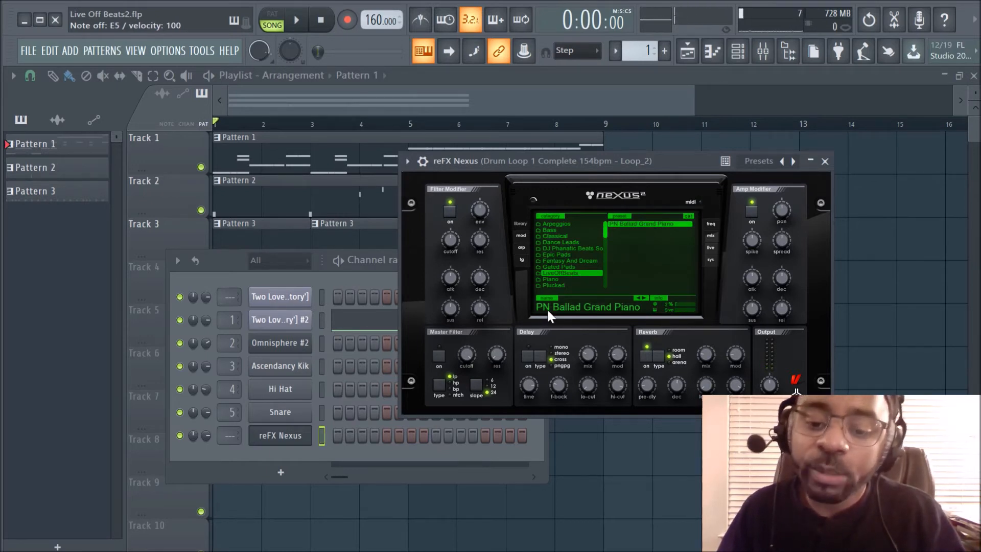
mouse_move(622, 232)
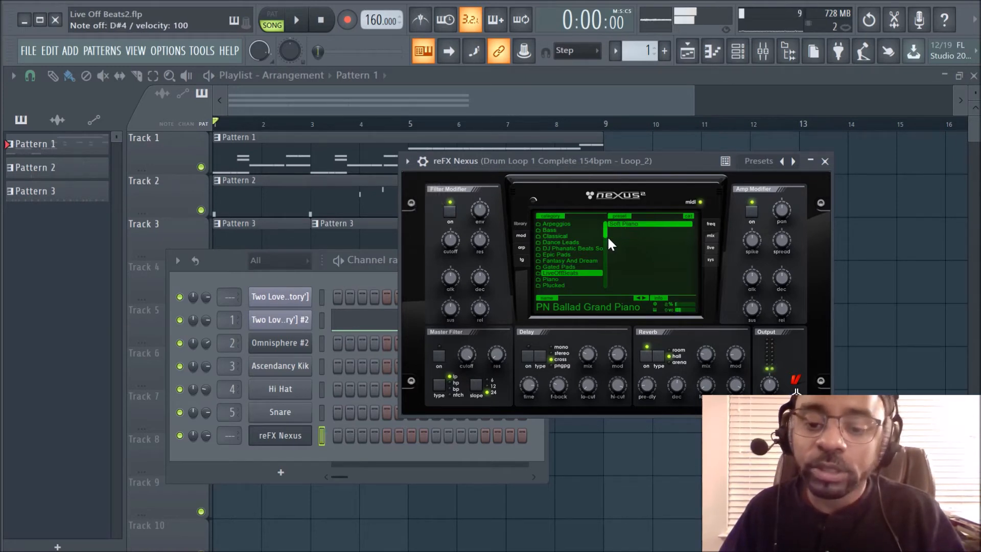
- Toggle the delay effect and inspect the PN Ballad Grand Piano layer of Soft Piano
scroll(down, 3)
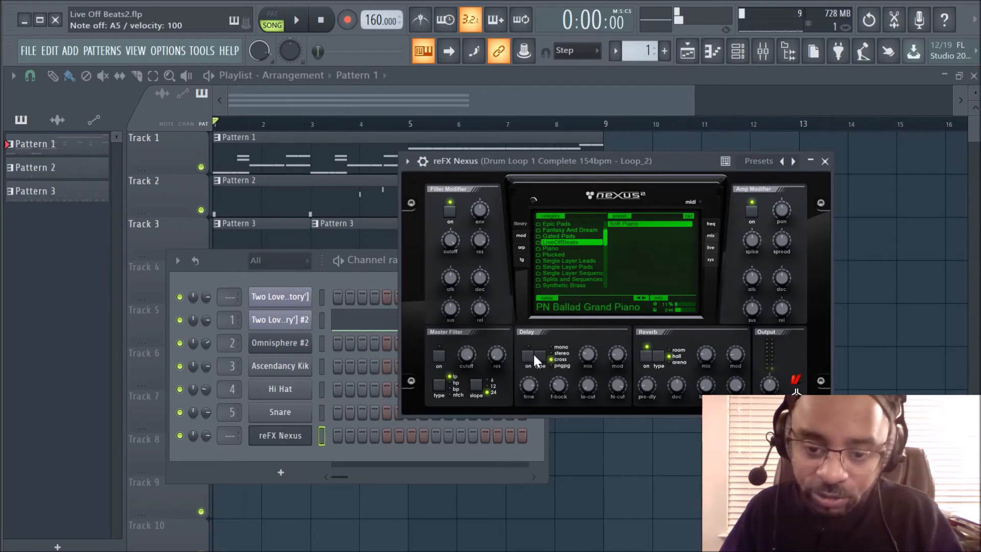
click(528, 359)
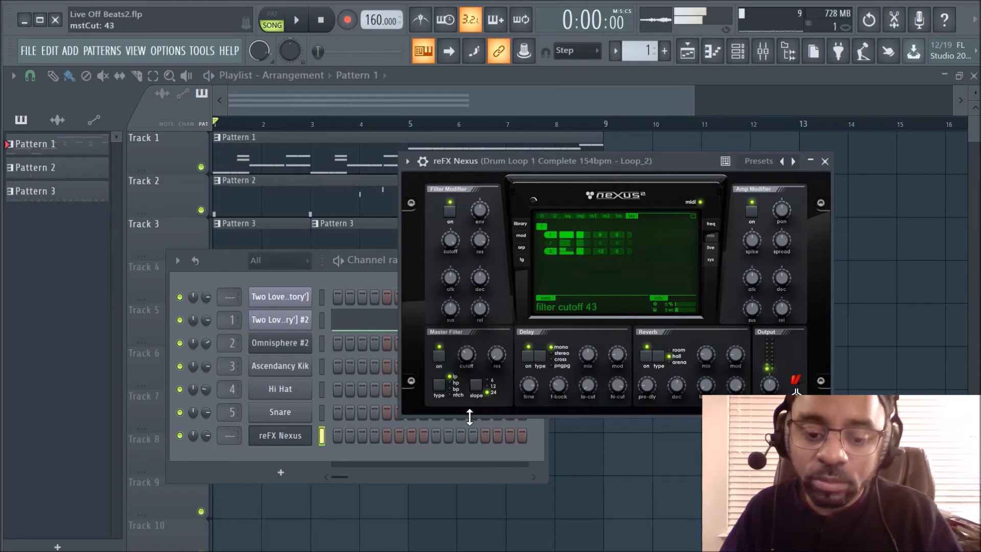
click(793, 161)
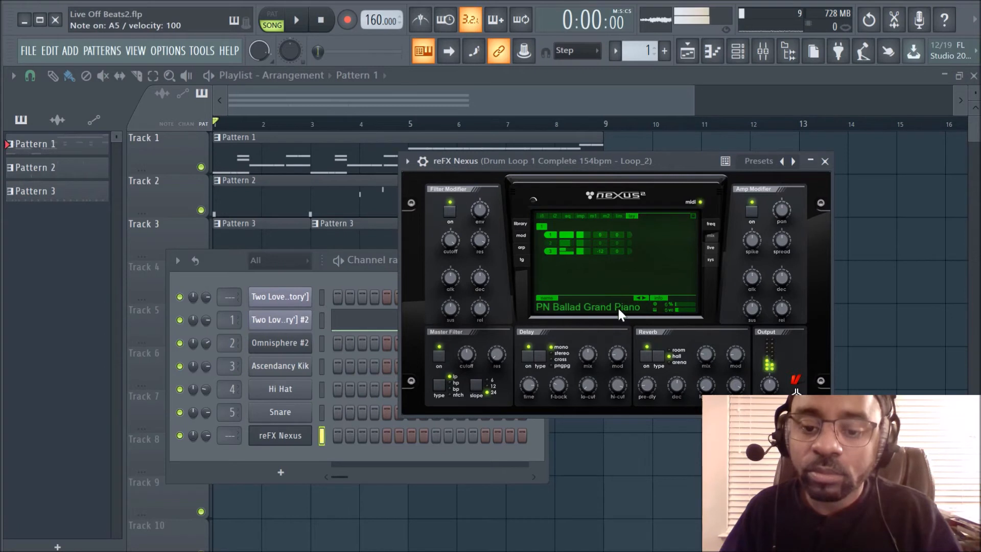
click(520, 224)
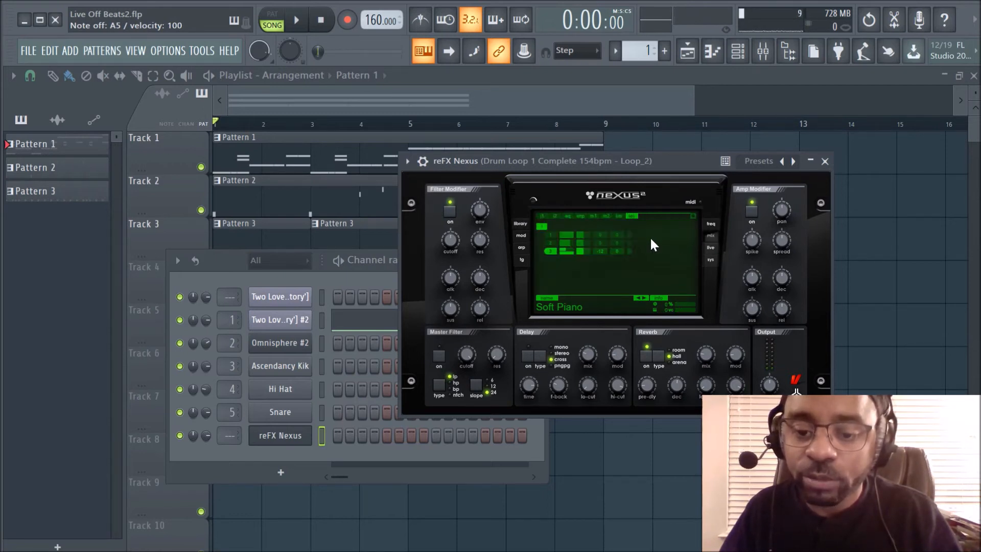
- Overwrite the existing Soft Piano preset with the current layered sound and return to editing
click(563, 251)
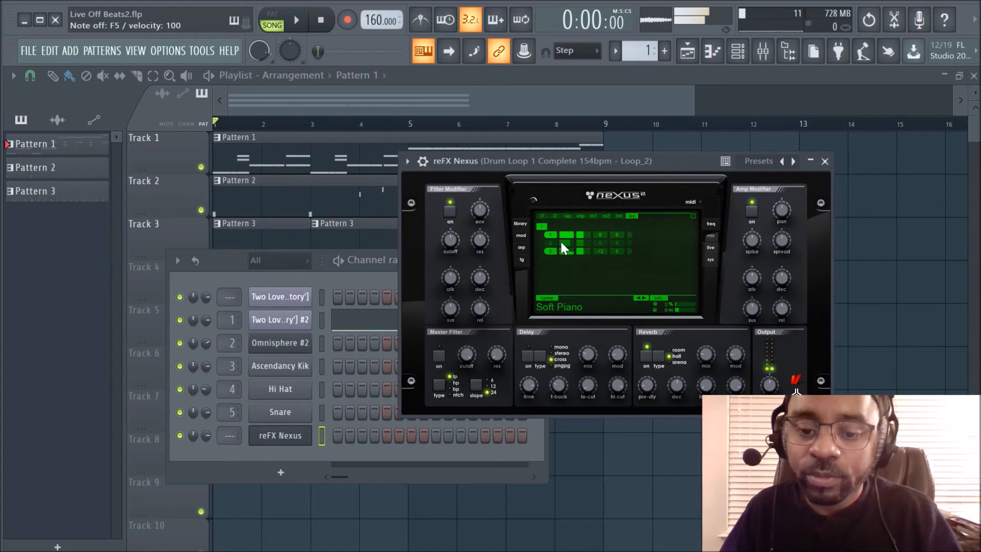
click(520, 224)
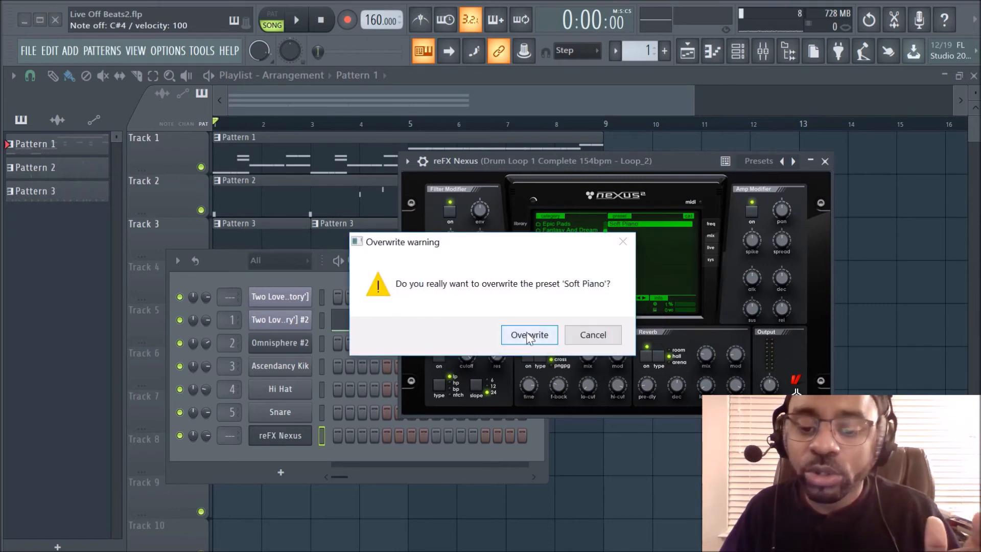
click(528, 335)
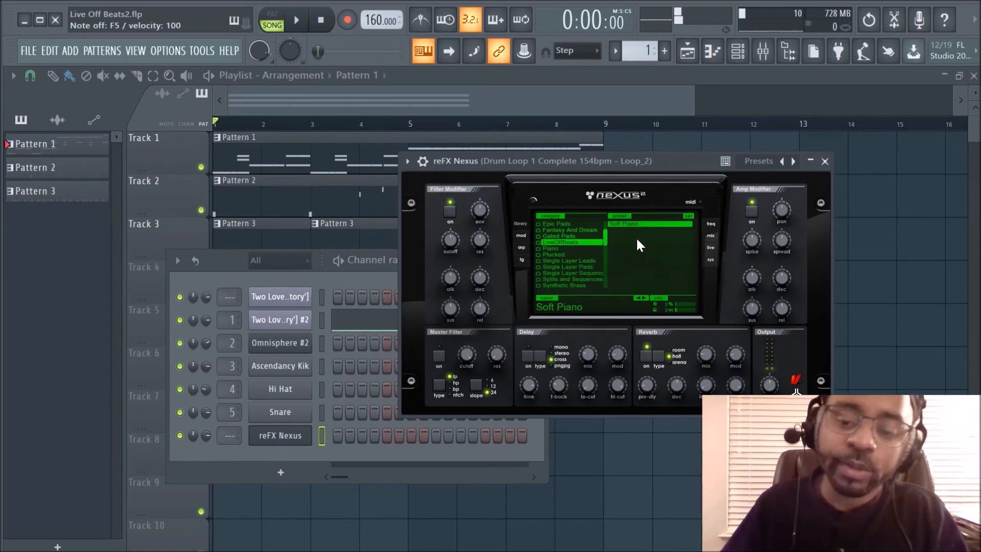
mouse_move(713, 241)
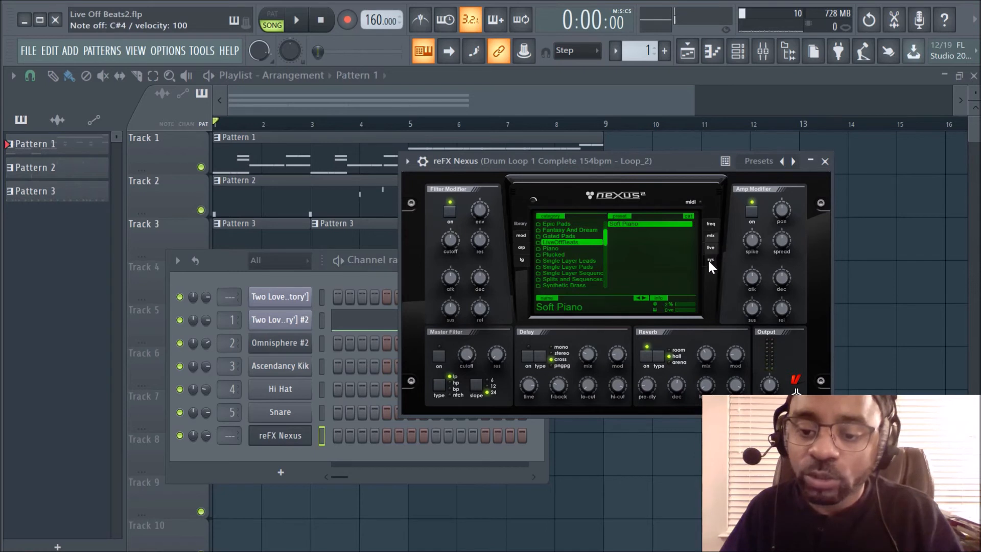
click(710, 236)
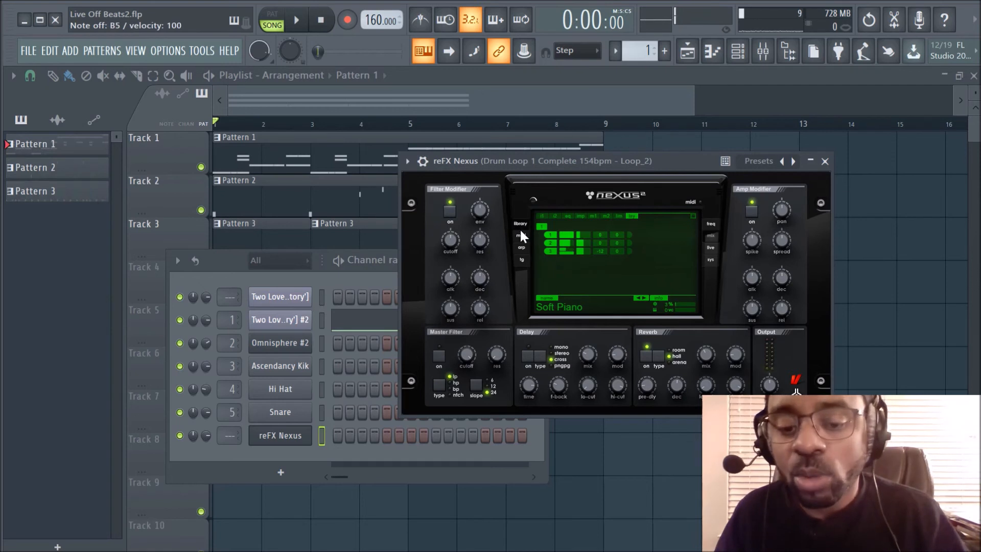
- Show the Nexus preset library listing the user folder's Soft Piano preset
click(521, 224)
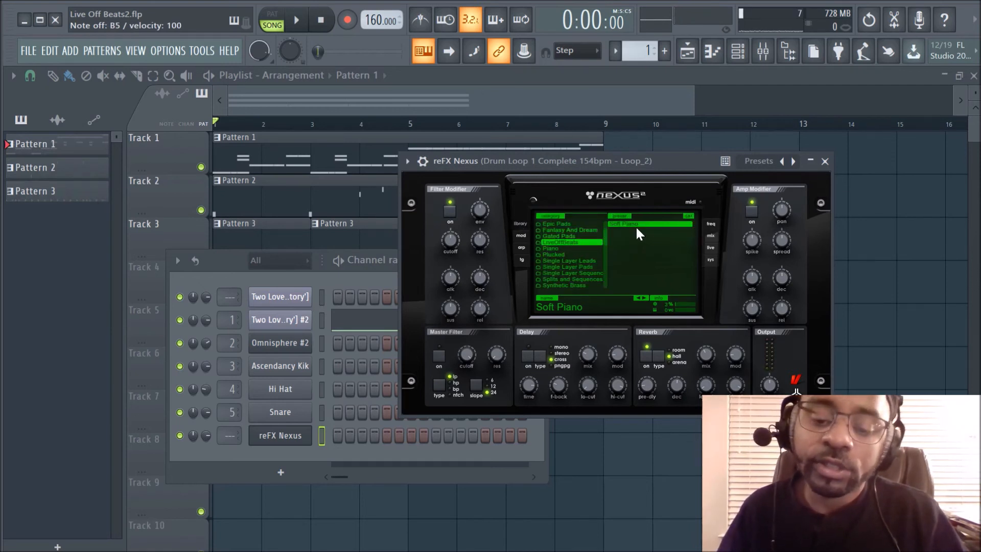
mouse_move(475, 301)
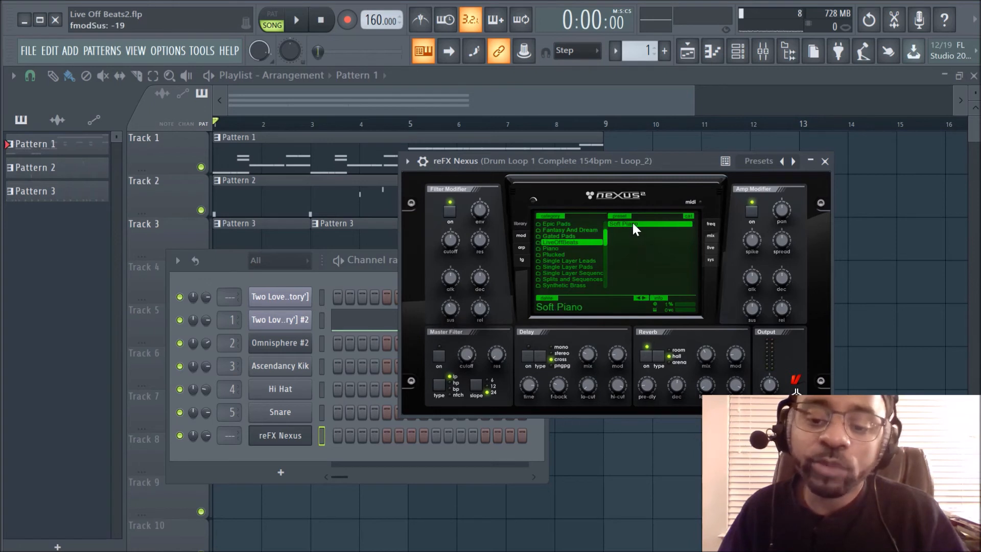
mouse_move(634, 236)
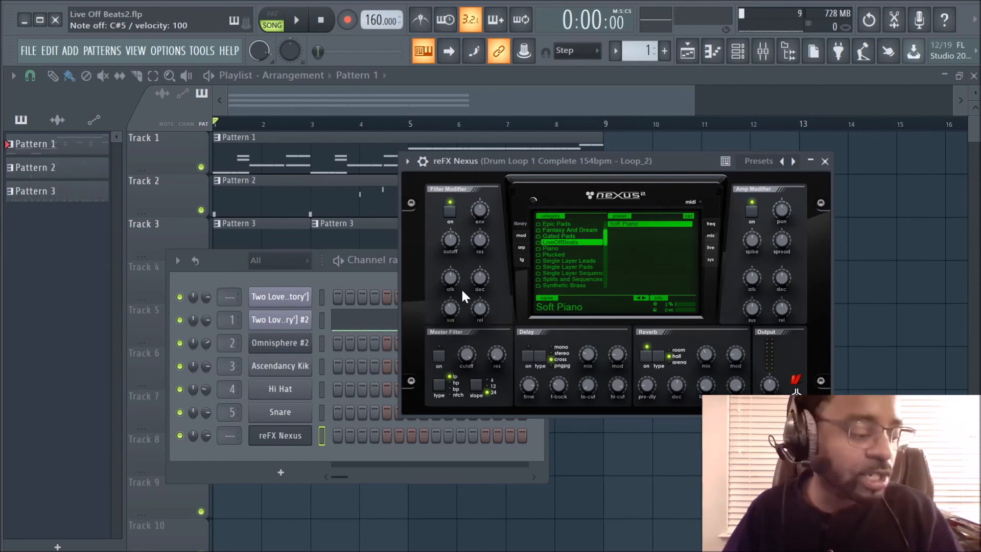
mouse_move(634, 235)
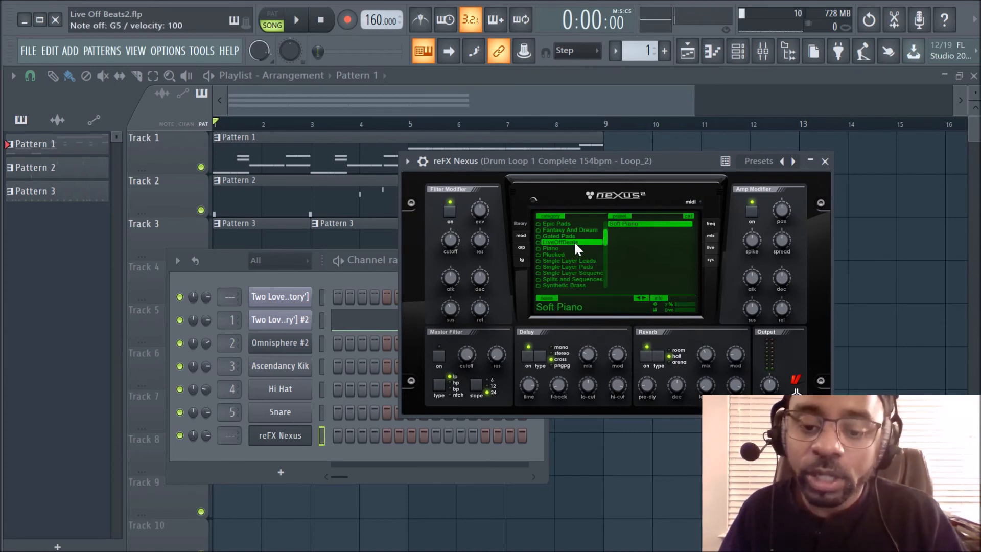
mouse_move(595, 313)
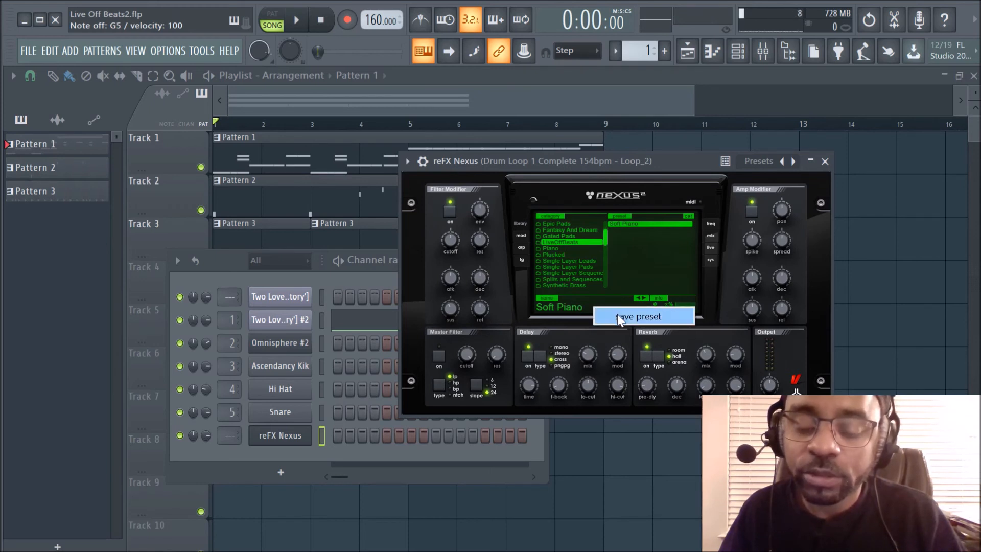
click(637, 316)
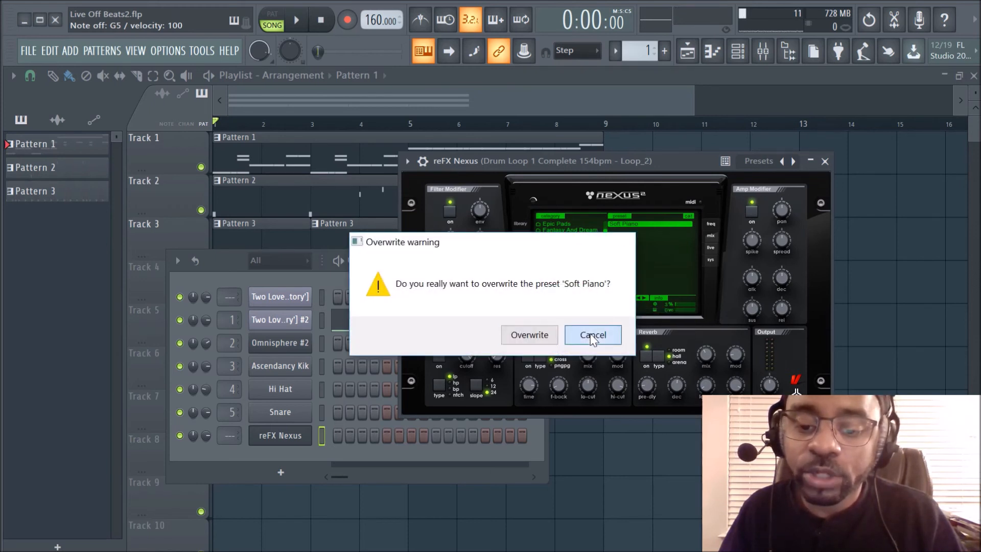
click(592, 335)
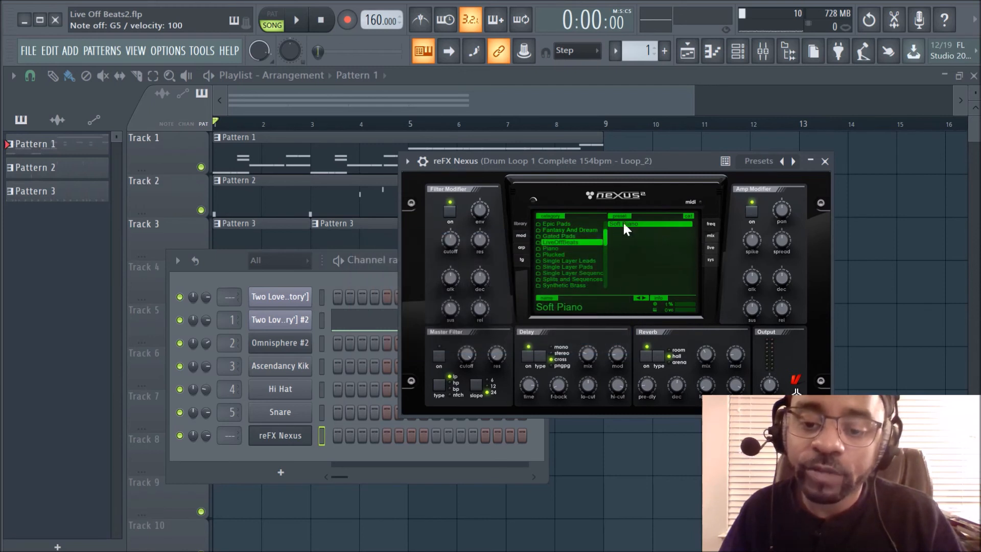
click(625, 224)
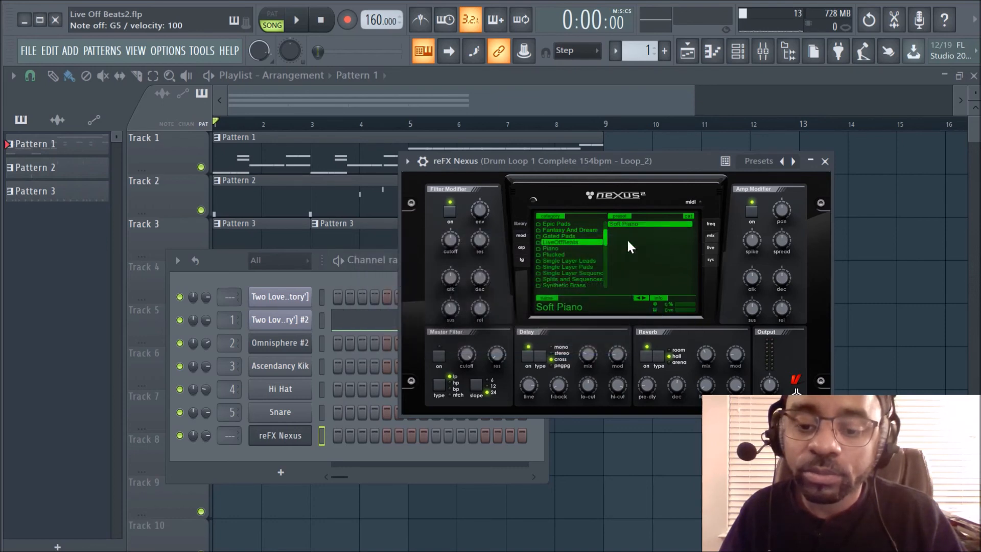
scroll(up, 3)
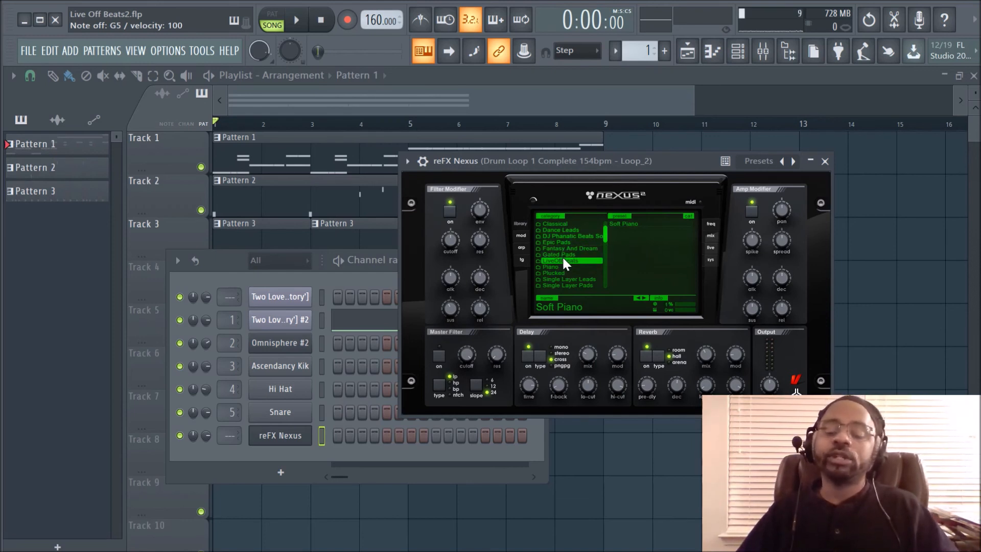
mouse_move(566, 256)
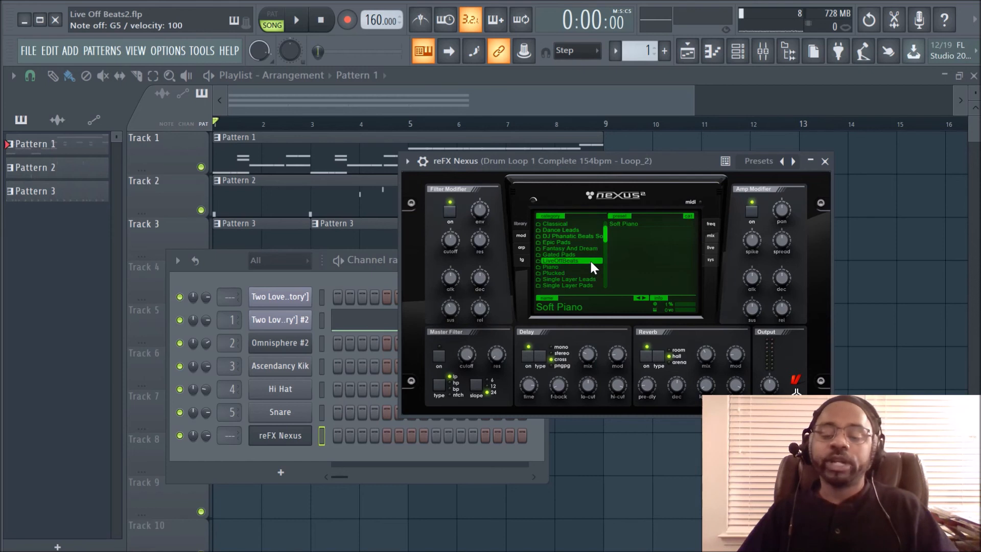
mouse_move(579, 272)
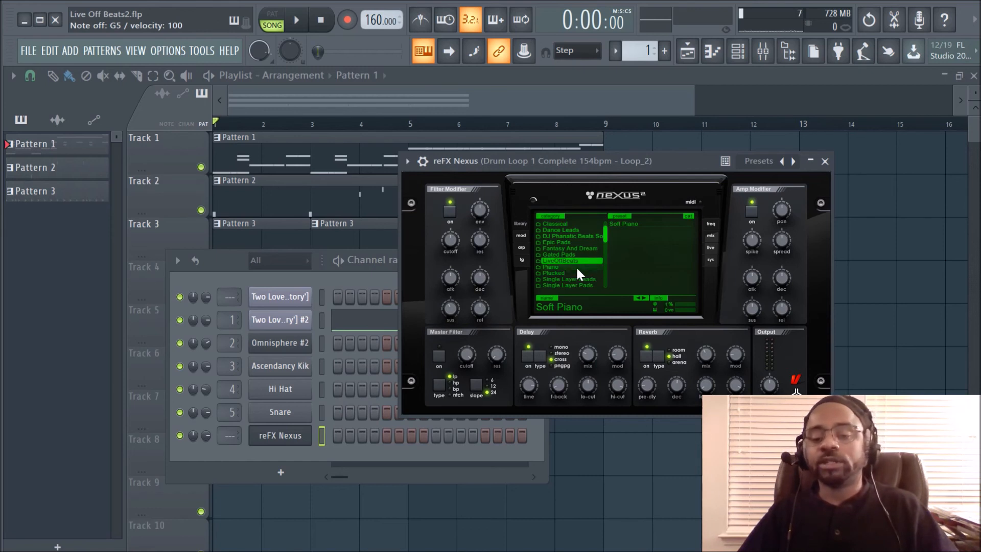
mouse_move(540, 280)
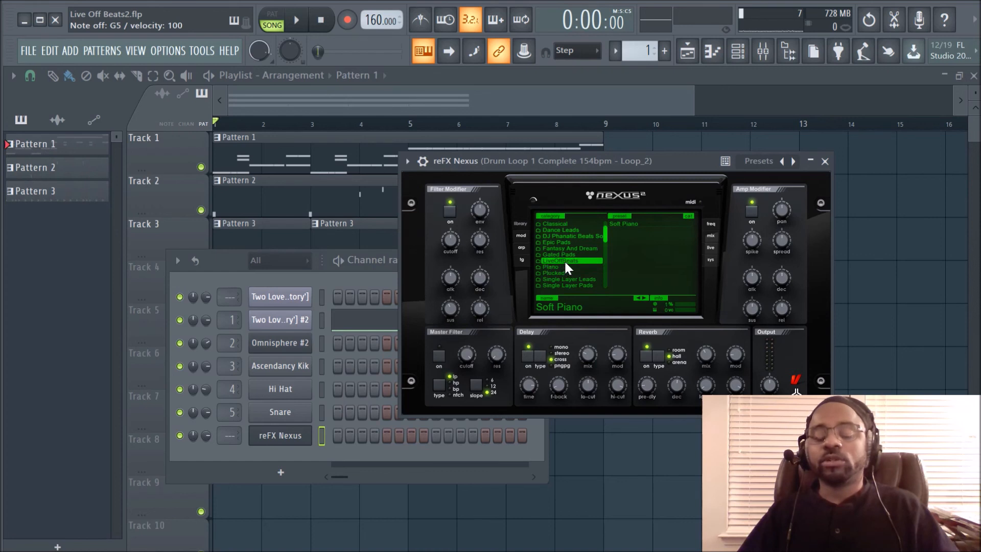
scroll(down, 3)
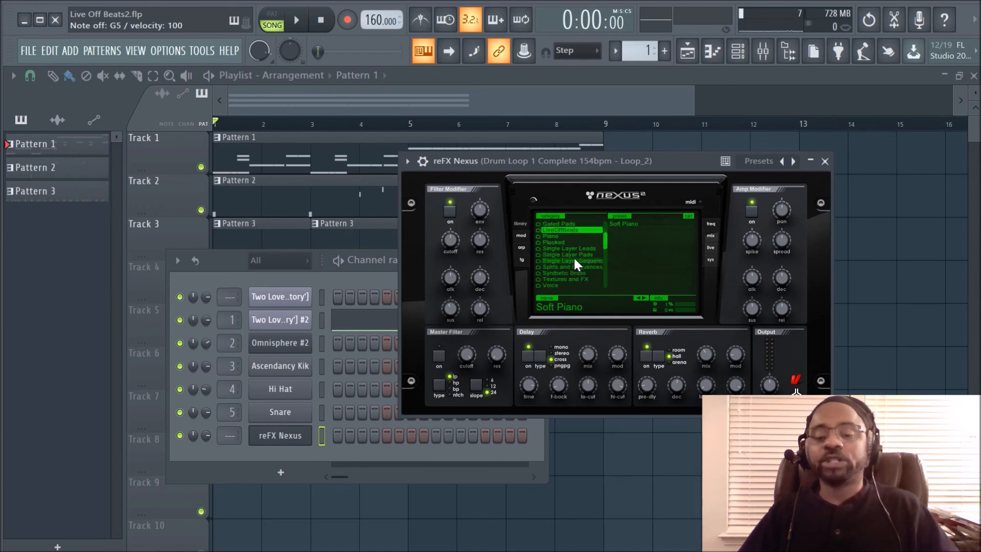
scroll(up, 3)
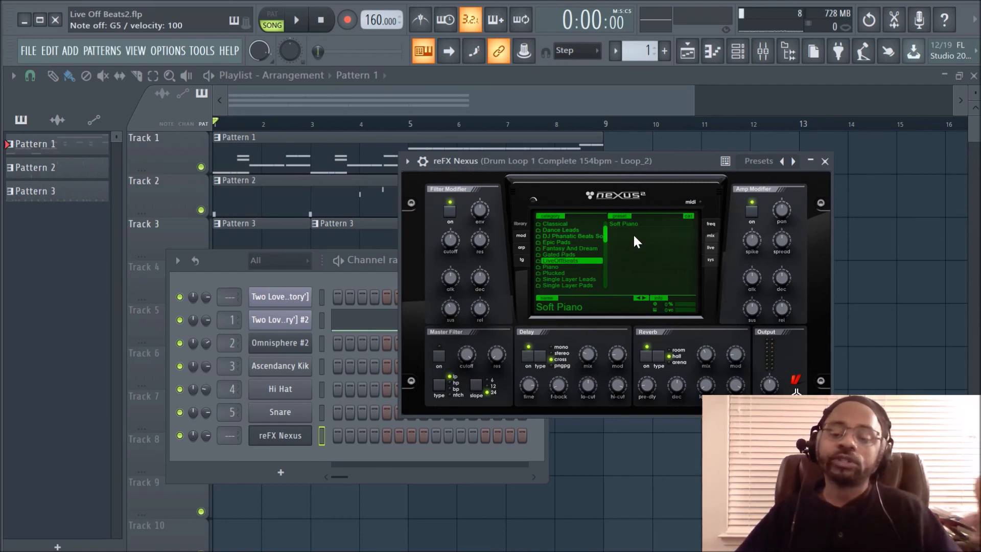
mouse_move(619, 239)
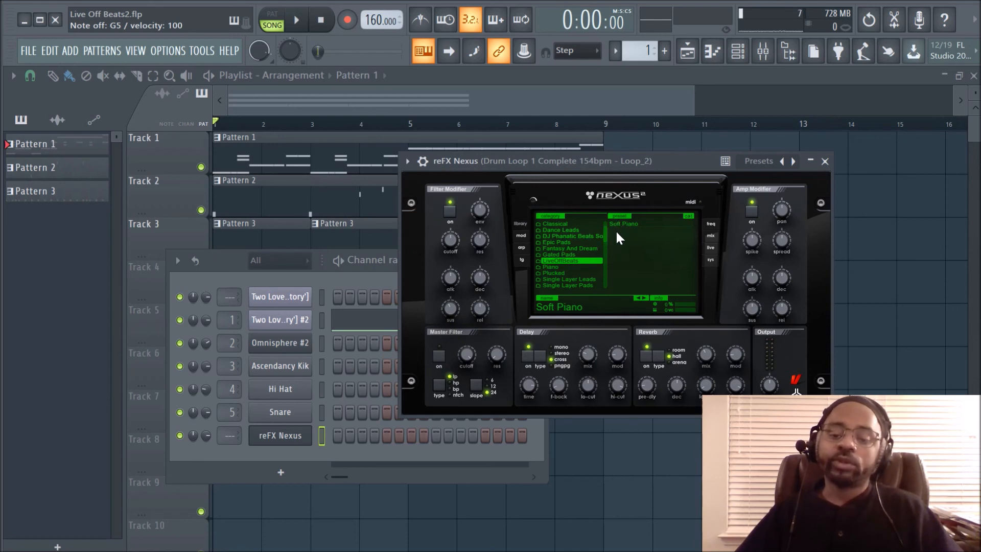
mouse_move(651, 269)
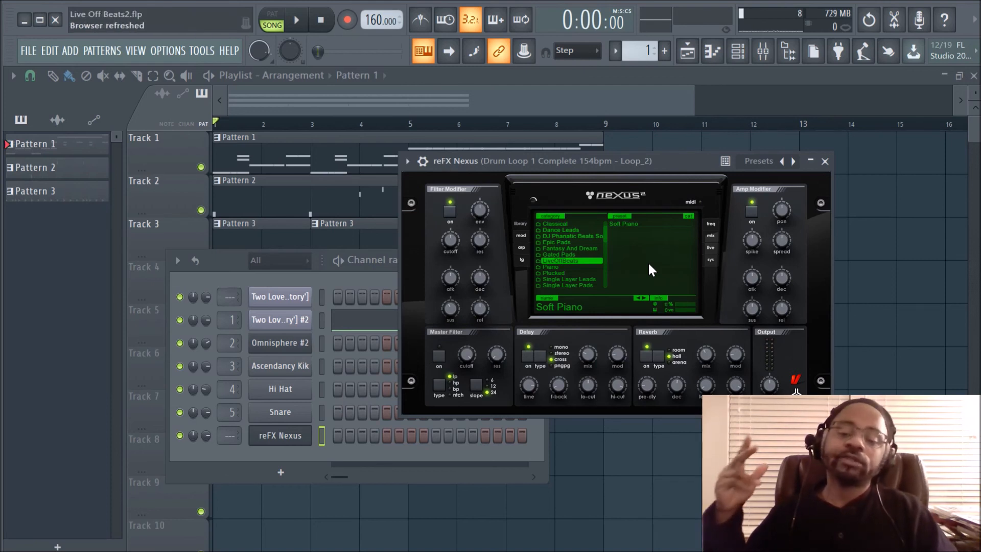
mouse_move(707, 236)
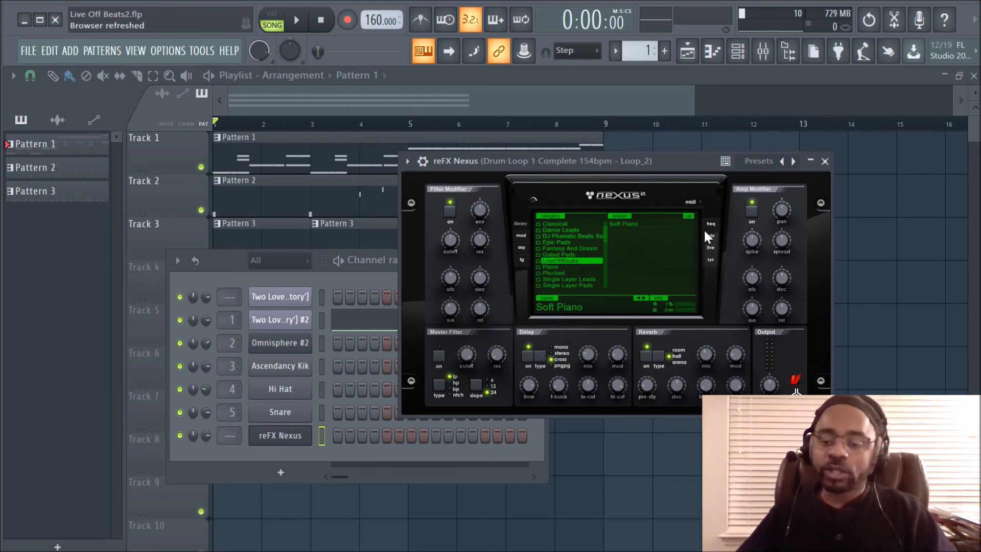
mouse_move(699, 244)
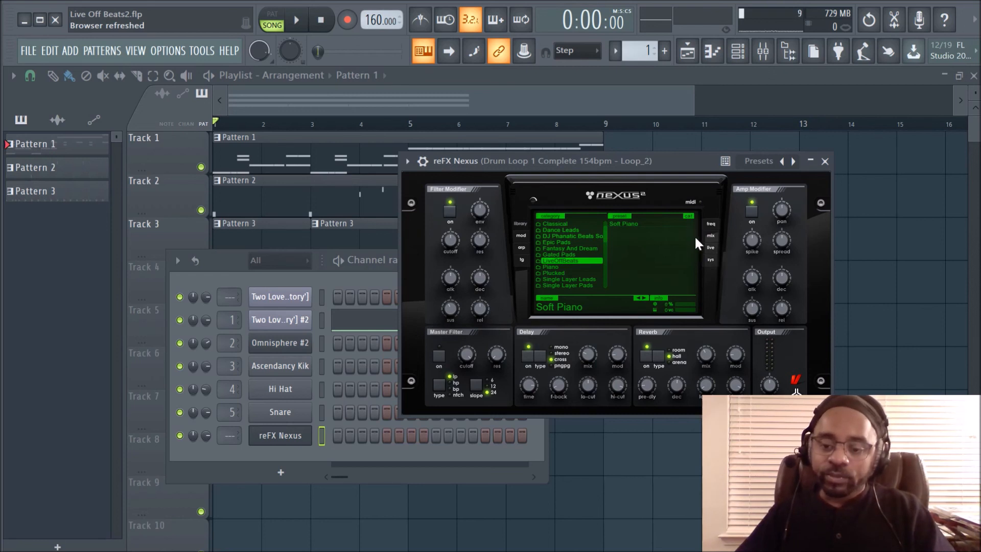